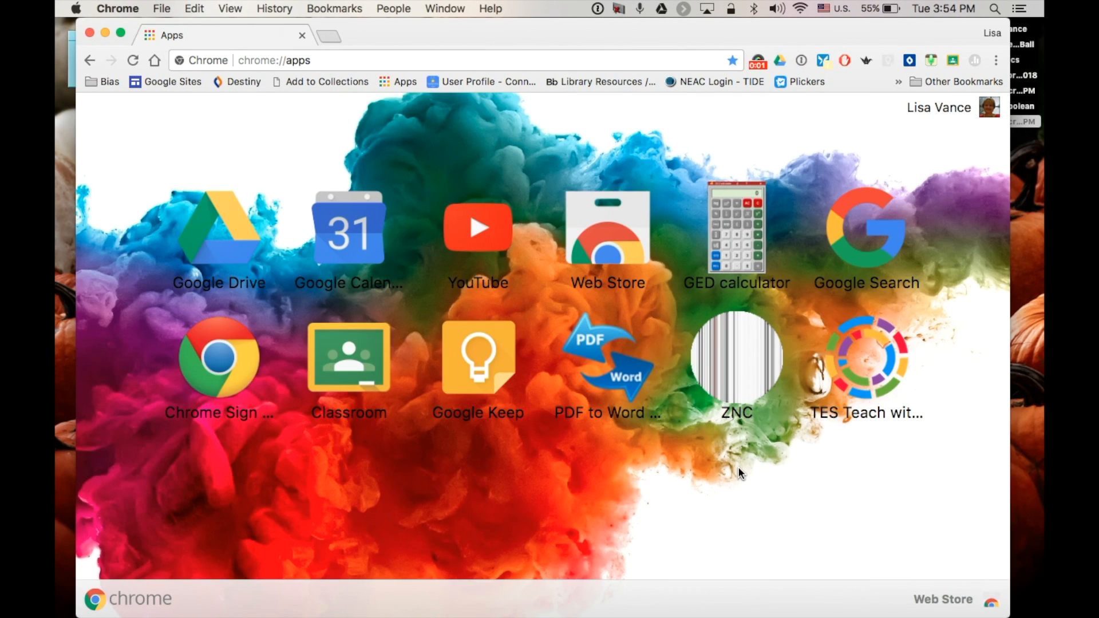
mouse_move(207, 153)
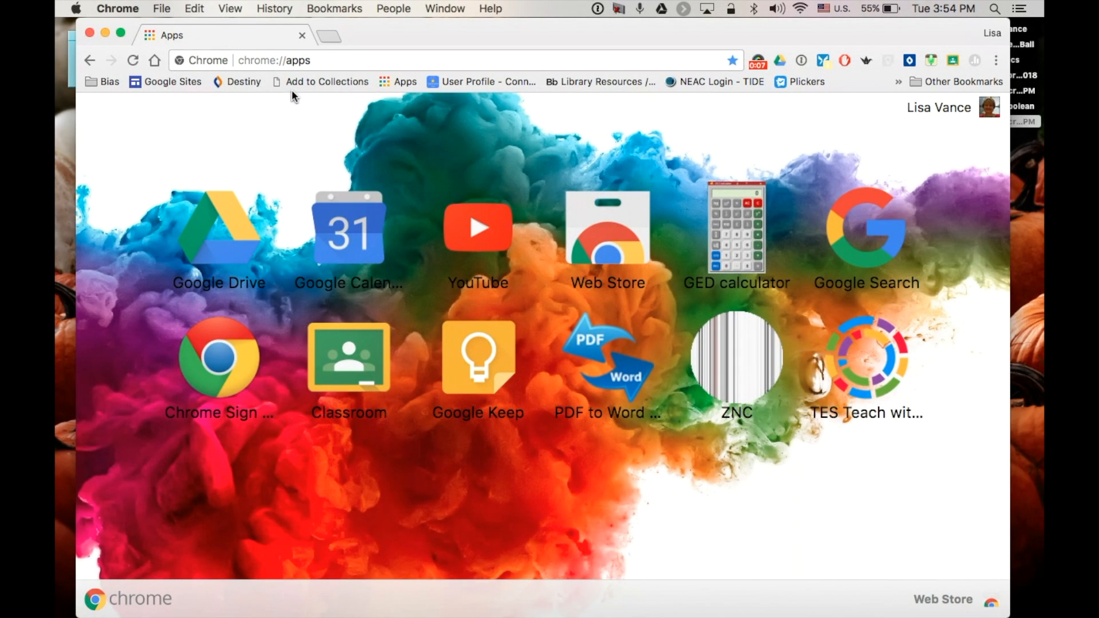
mouse_move(327, 81)
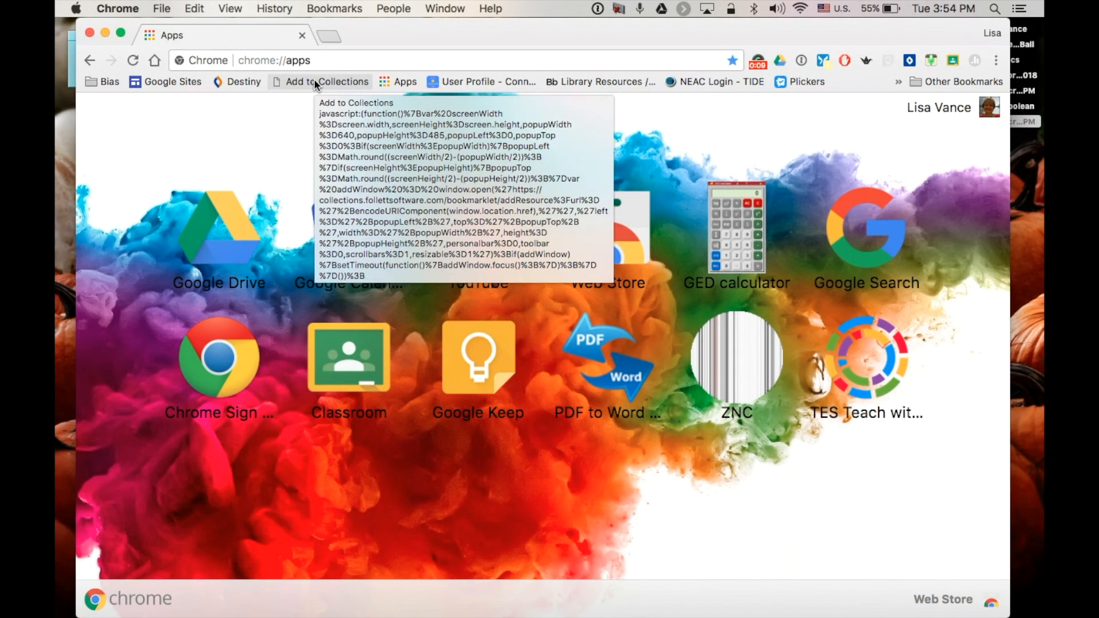
Step: Toggle Always Show Bookmarks Bar off and back on, then check the Apps page bookmark
left_click(243, 81)
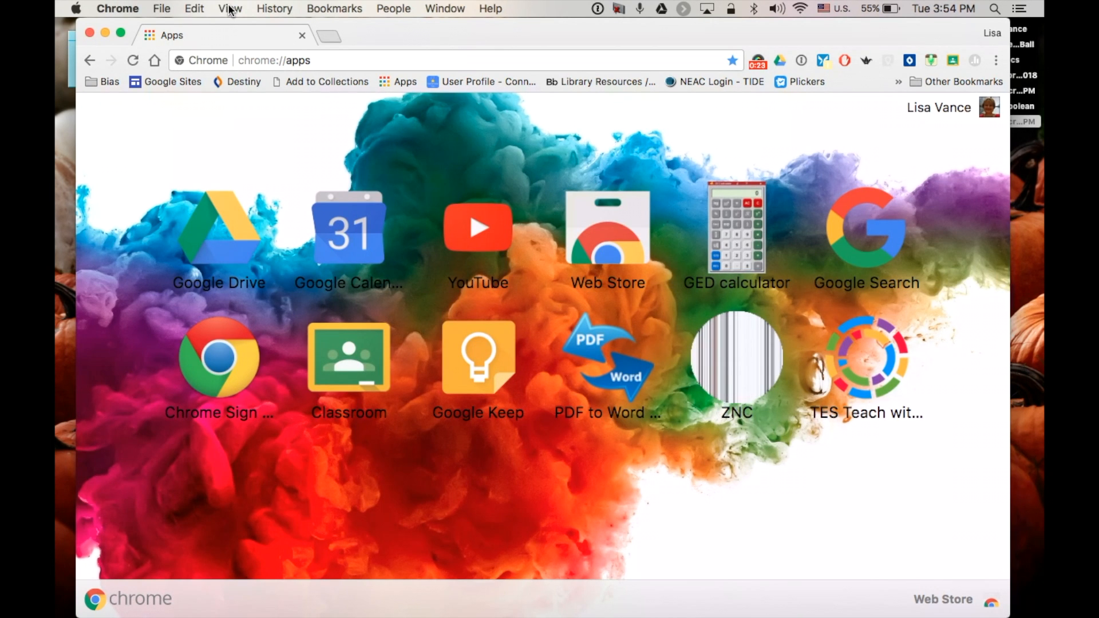
left_click(230, 9)
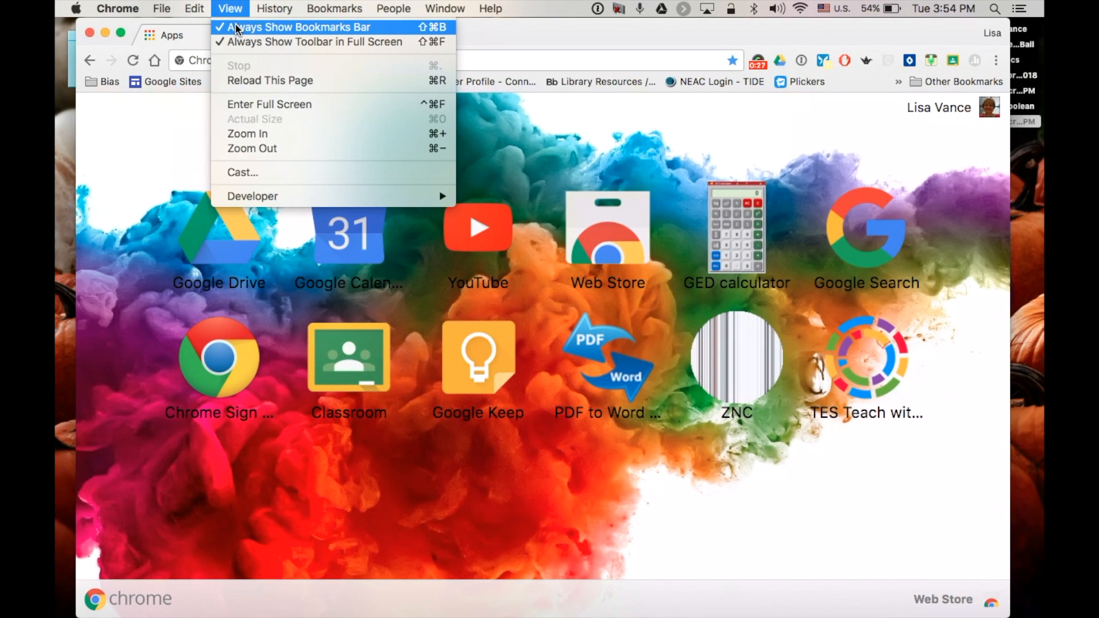
left_click(297, 27)
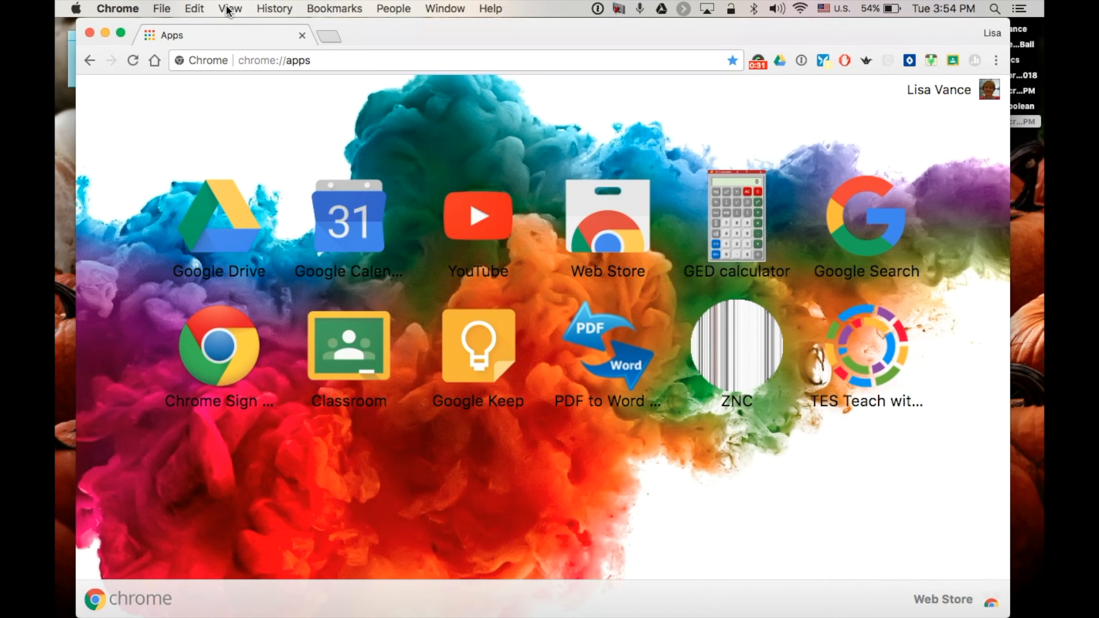
left_click(230, 9)
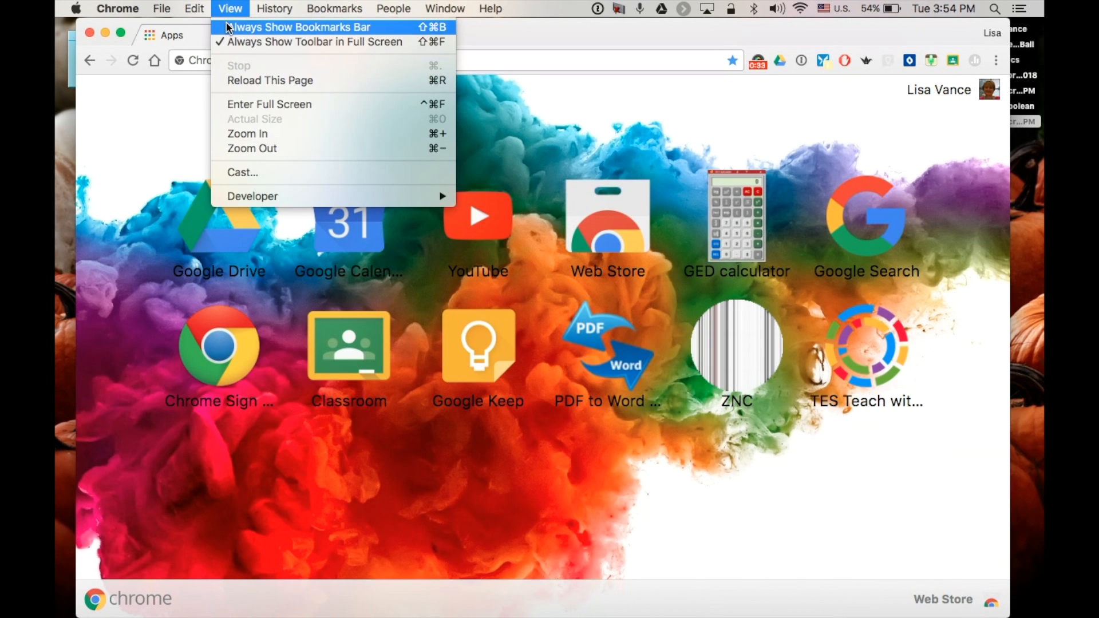
left_click(300, 27)
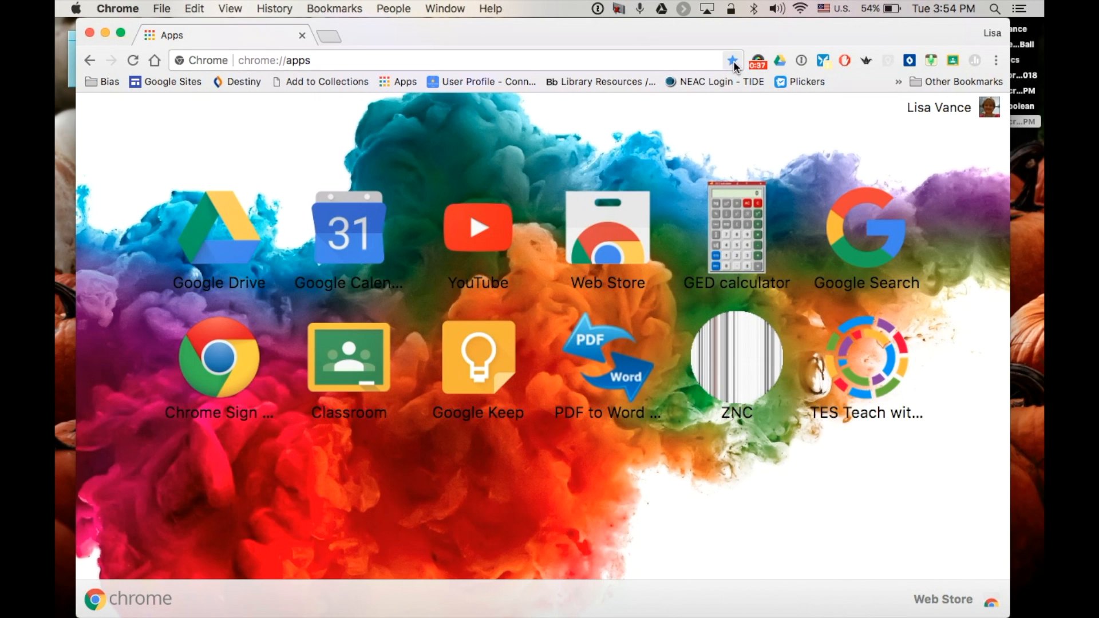
left_click(733, 60)
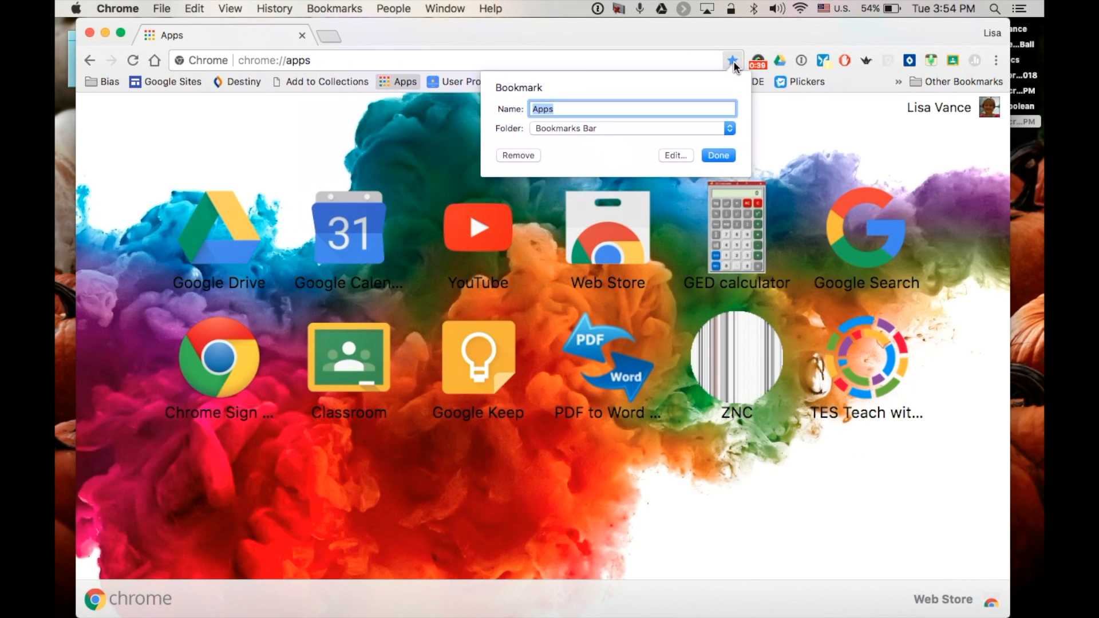
mouse_move(695, 170)
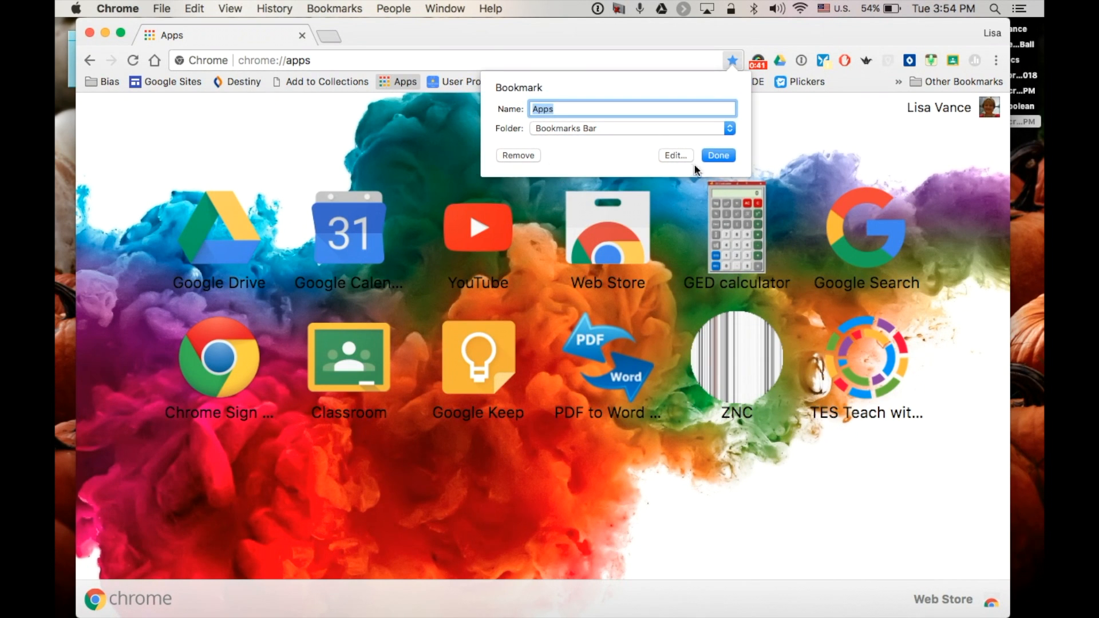
left_click(349, 359)
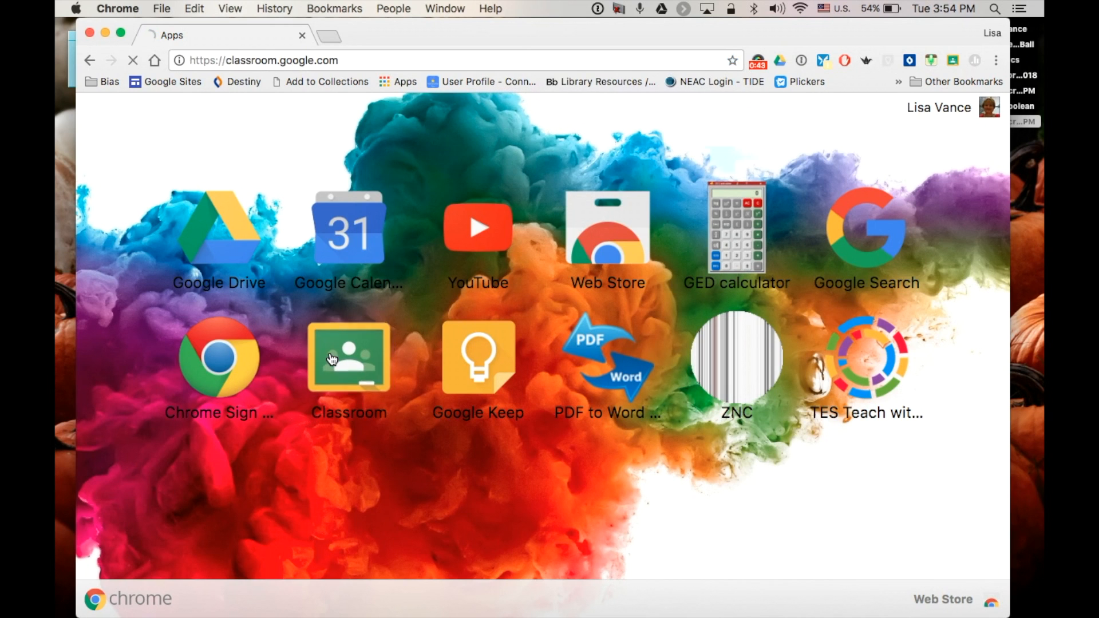
Step: Open Google Classroom and bookmark its Classes page in the Bookmarks Bar folder
left_click(349, 359)
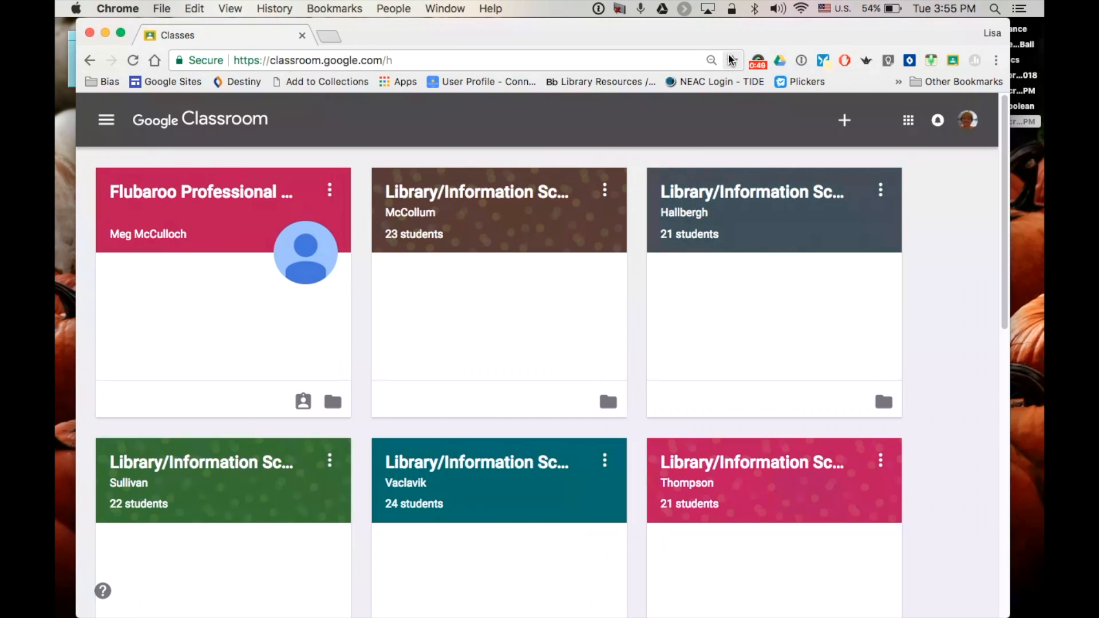
left_click(732, 60)
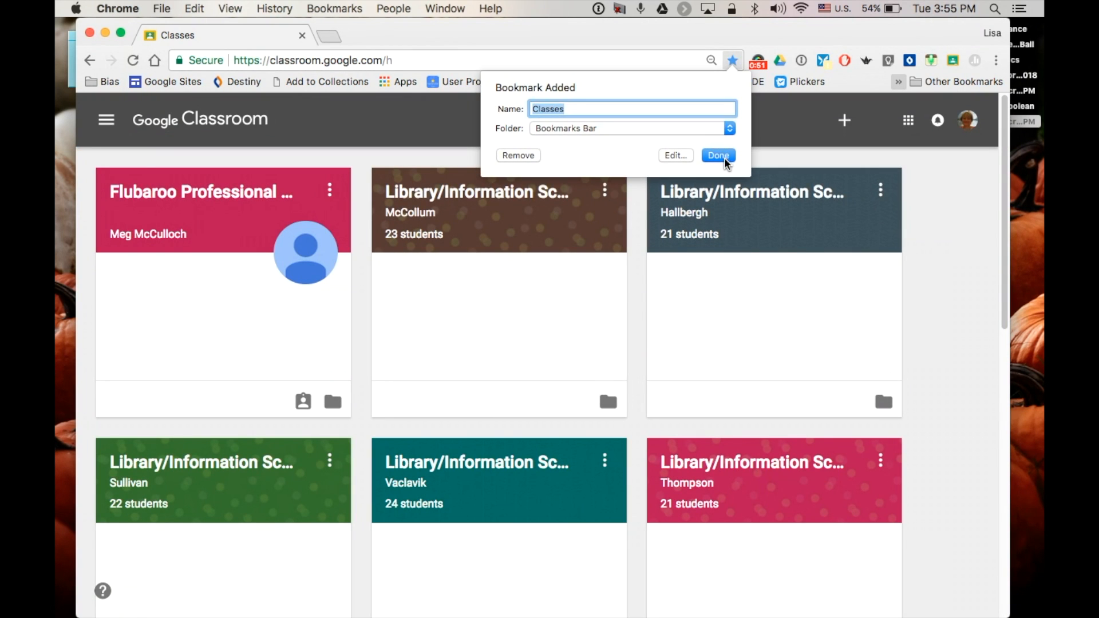
left_click(718, 155)
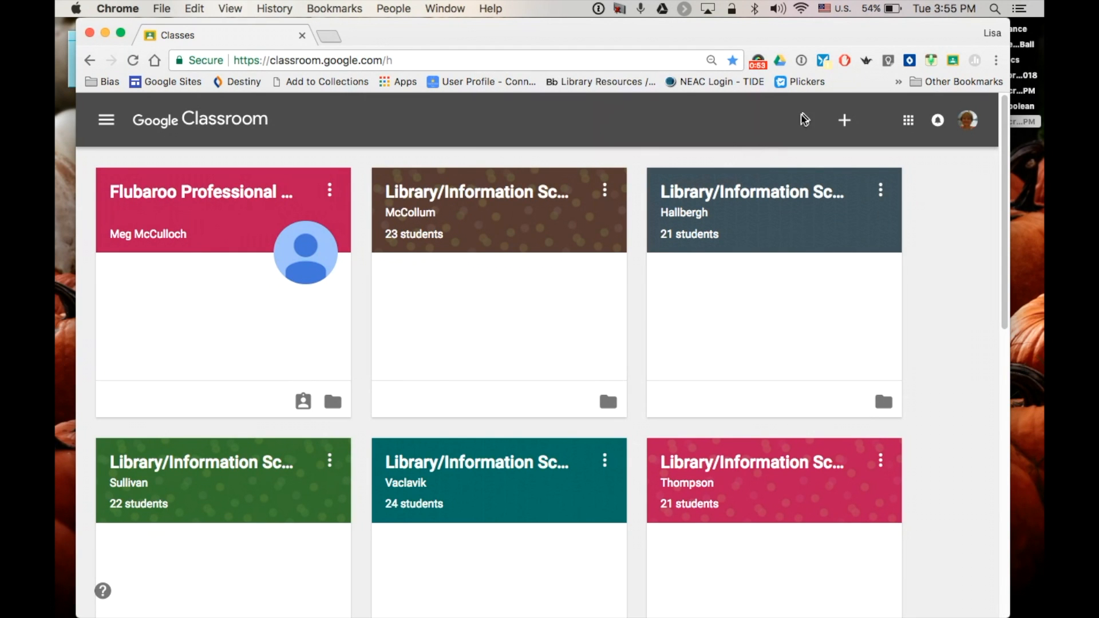
Step: Move the Classes bookmark next to Google Sites and Apps ahead of Add to Collections
left_click(899, 81)
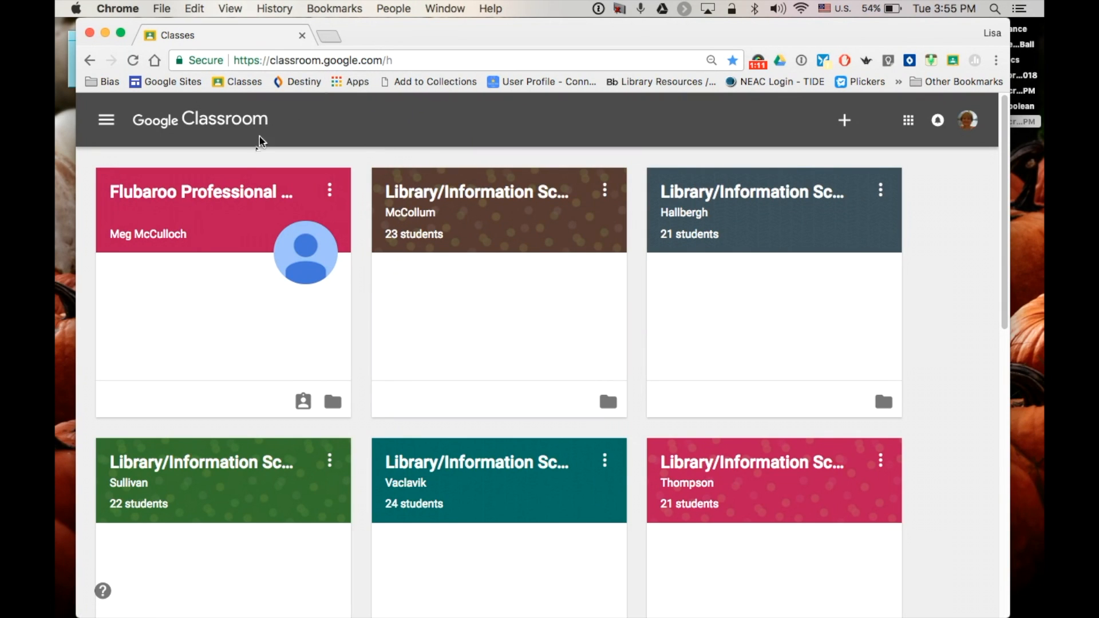
mouse_move(731, 117)
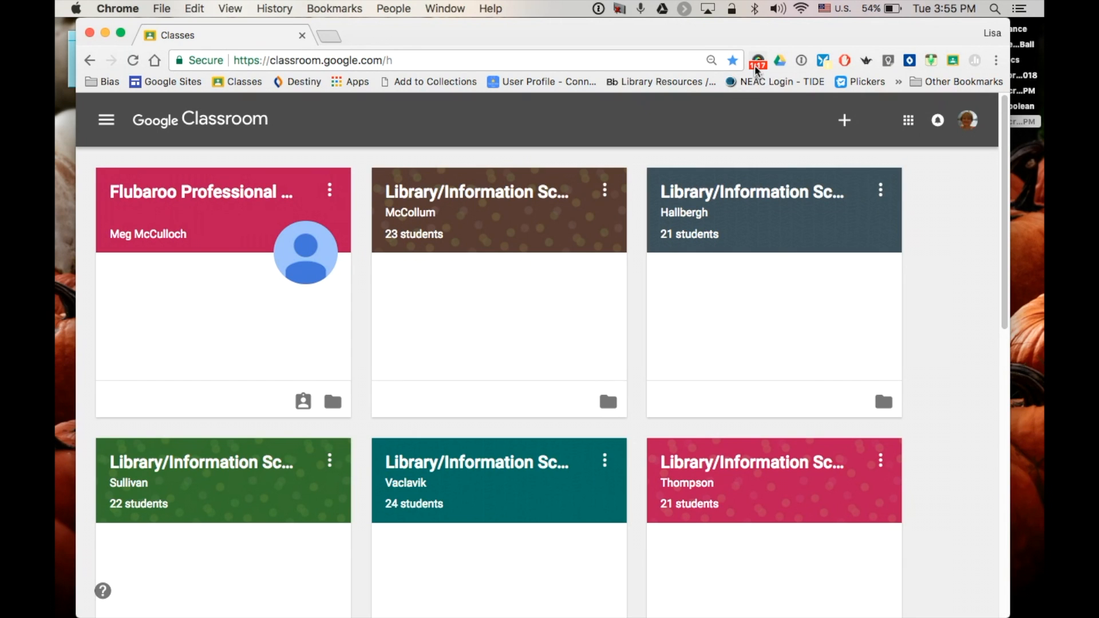
mouse_move(757, 60)
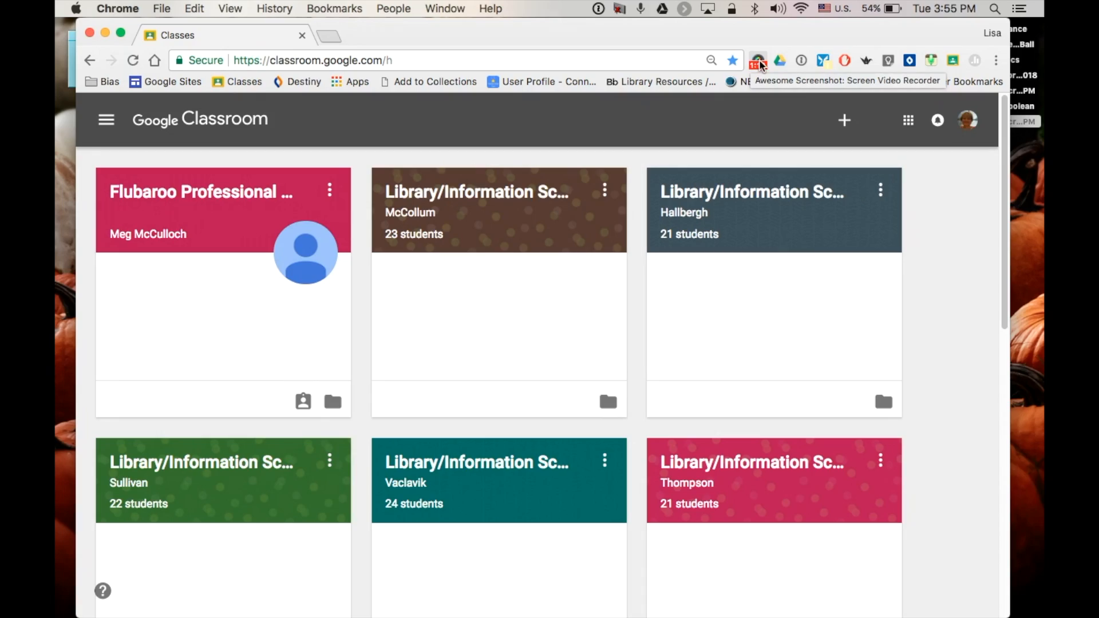